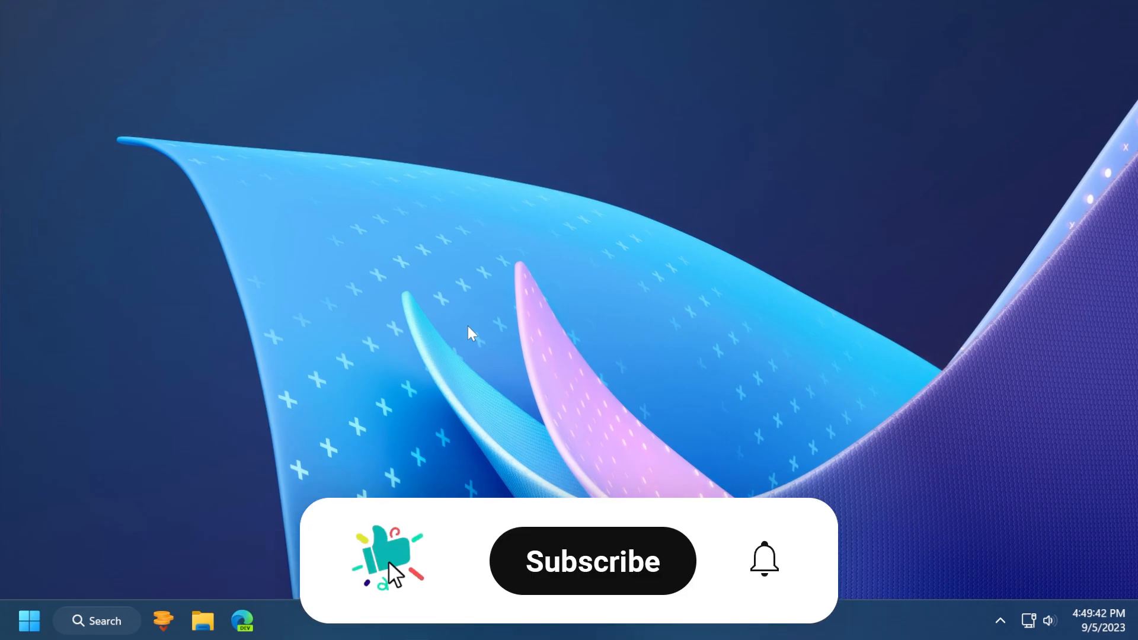
# - Compare Music and General output profiles, choose MOV Video, and bring up the Edit window for mov.mov
pyautogui.click(592, 562)
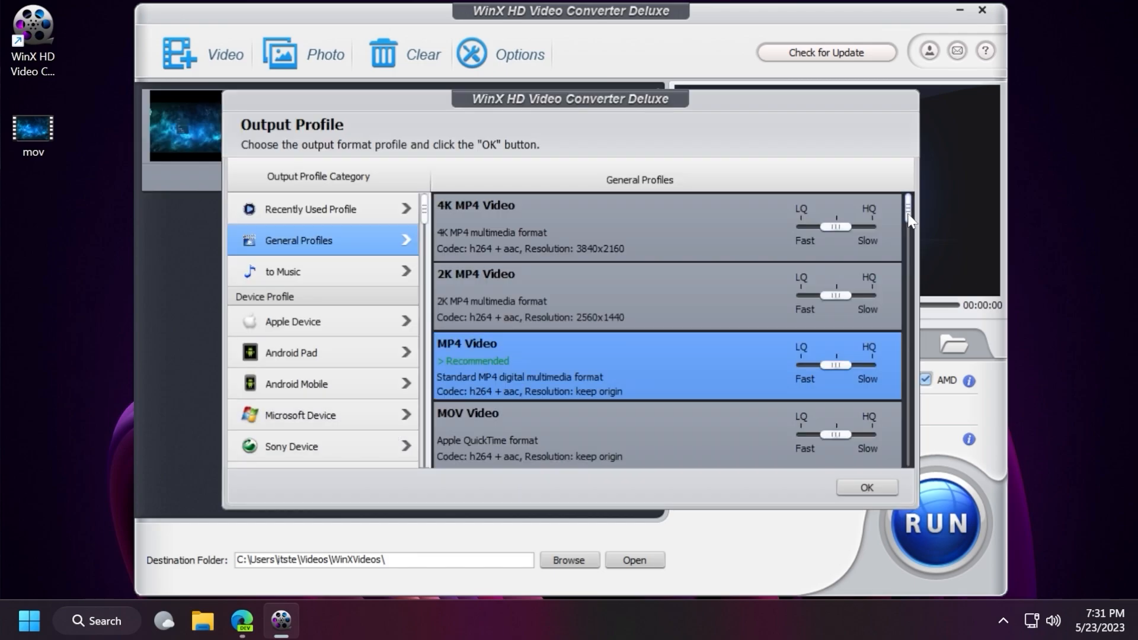
pyautogui.click(282, 271)
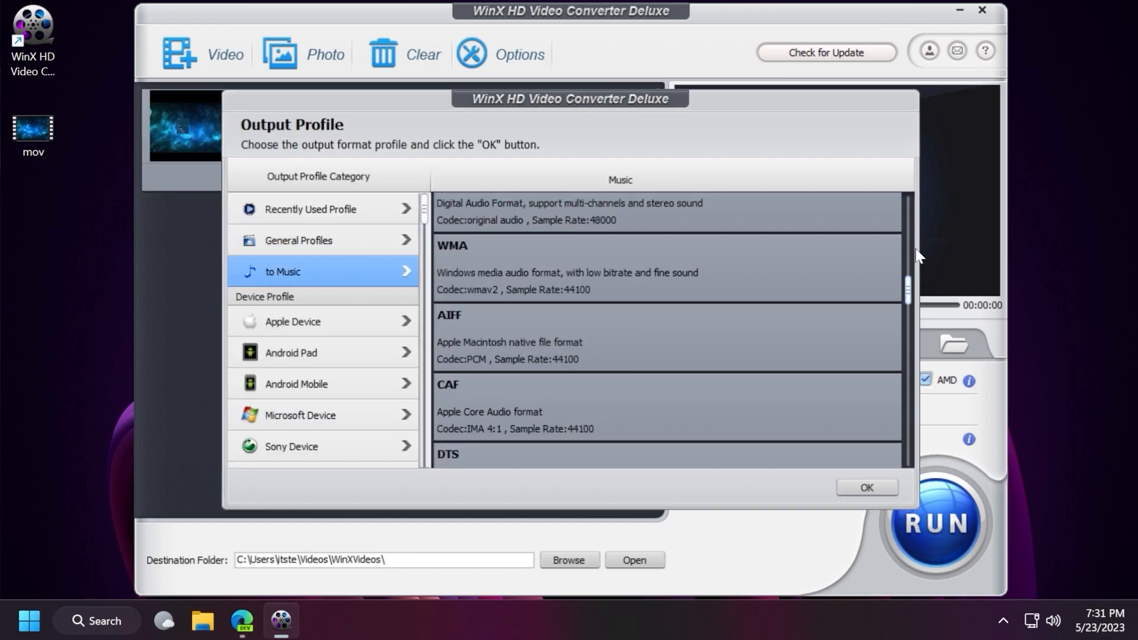
pyautogui.click(297, 240)
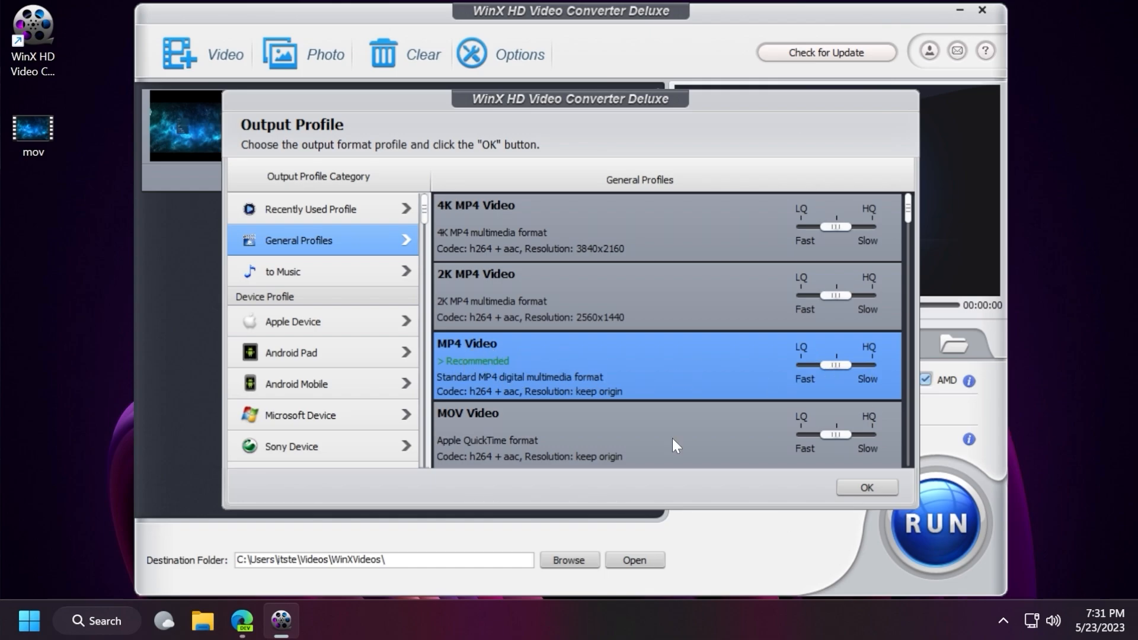
pyautogui.click(866, 487)
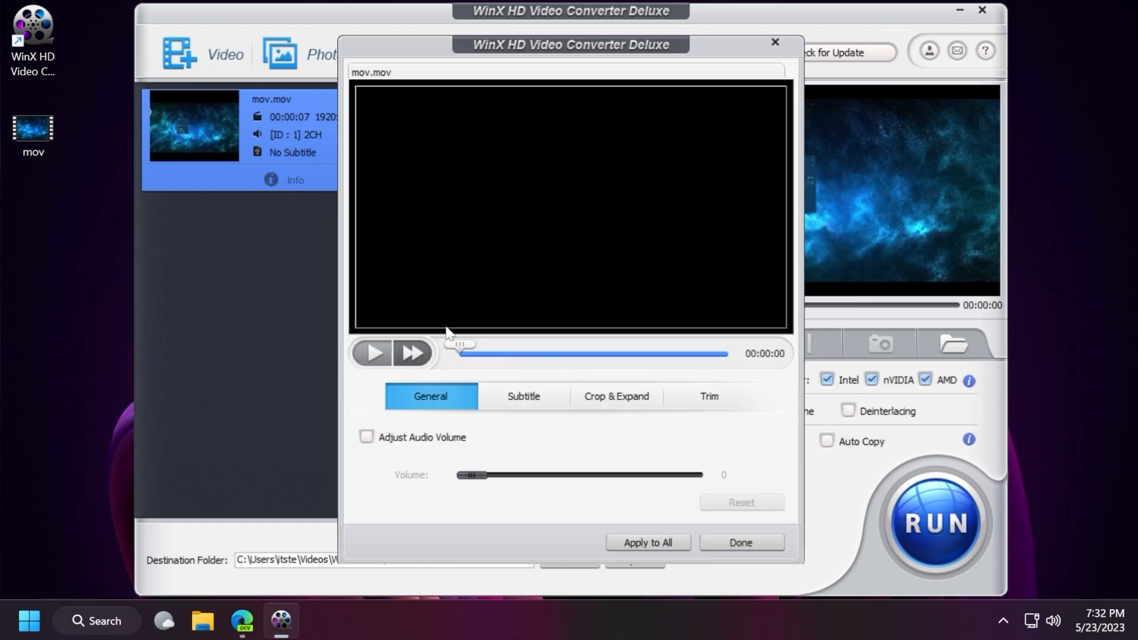
pyautogui.click(521, 397)
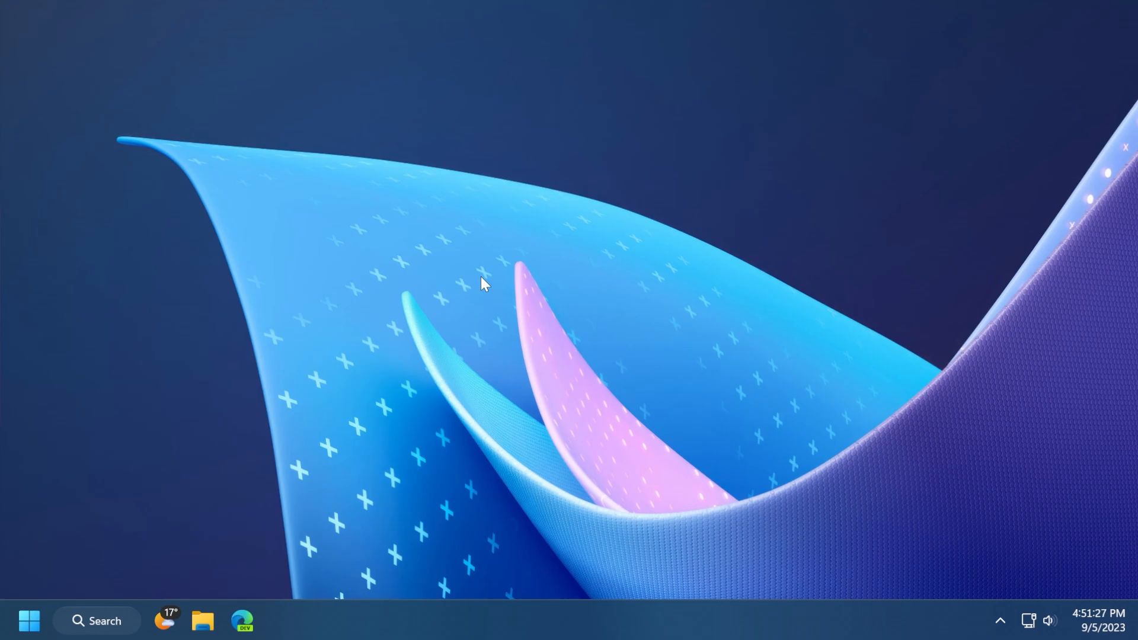
pyautogui.moveTo(507, 298)
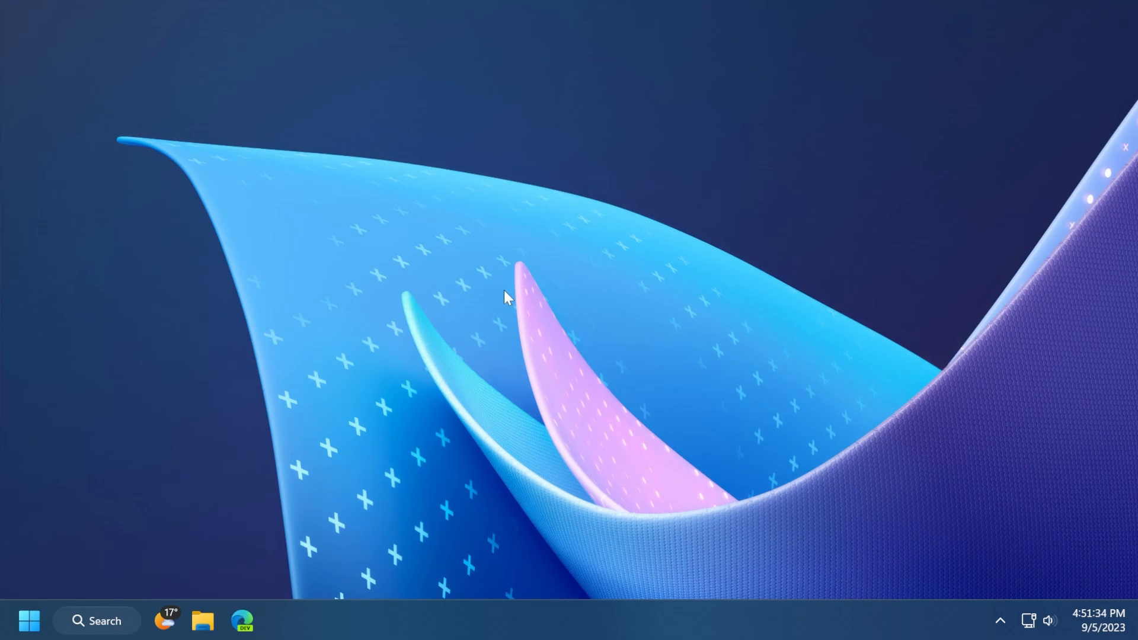
pyautogui.moveTo(504, 302)
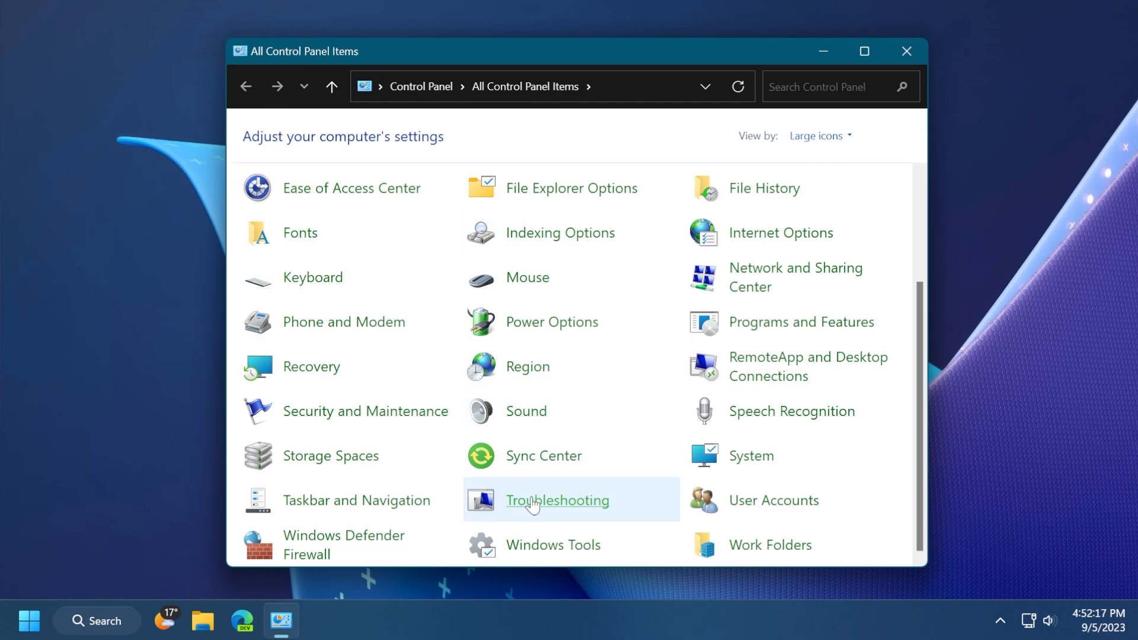
# - Reach the Other troubleshooters list (Audio, Network, Printer, Windows Update) in Troubleshoot settings
pyautogui.click(556, 500)
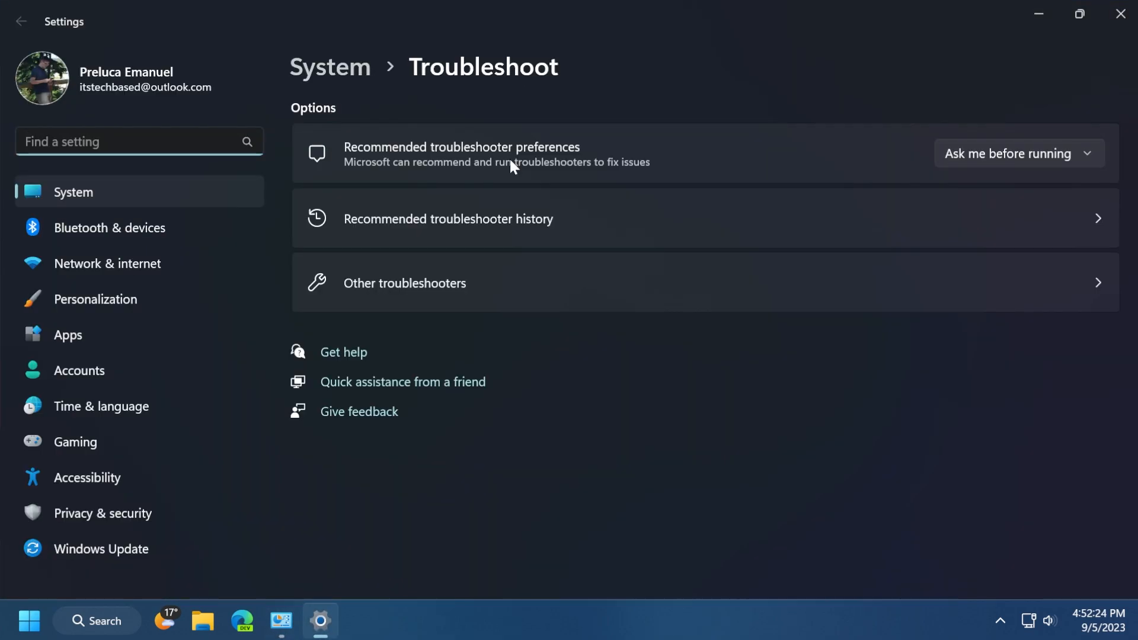
pyautogui.click(404, 283)
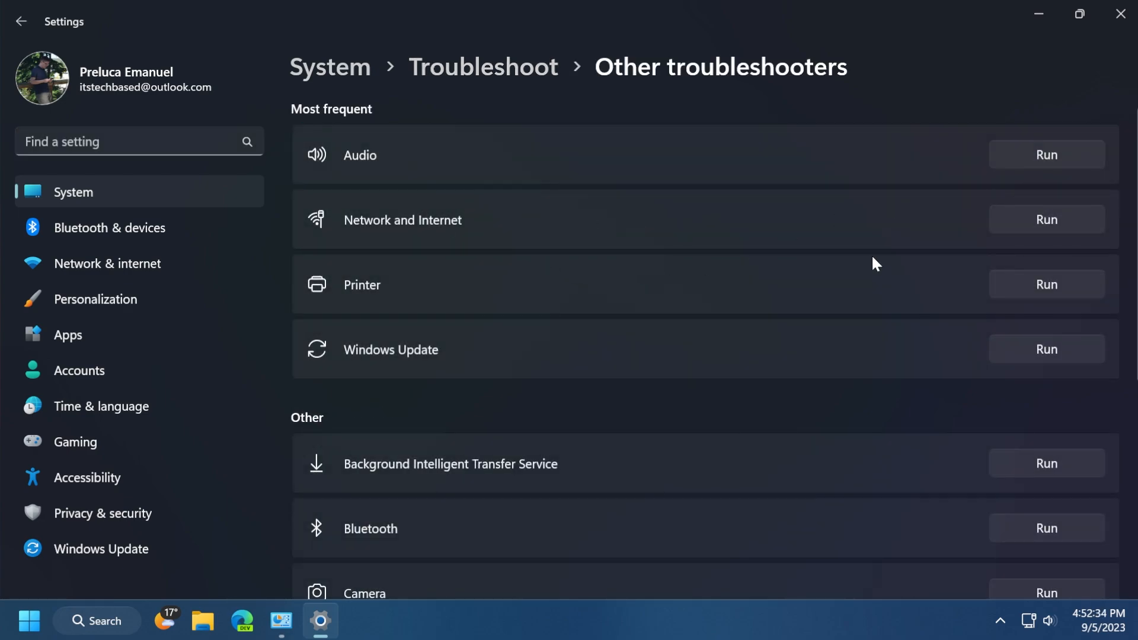
pyautogui.moveTo(744, 229)
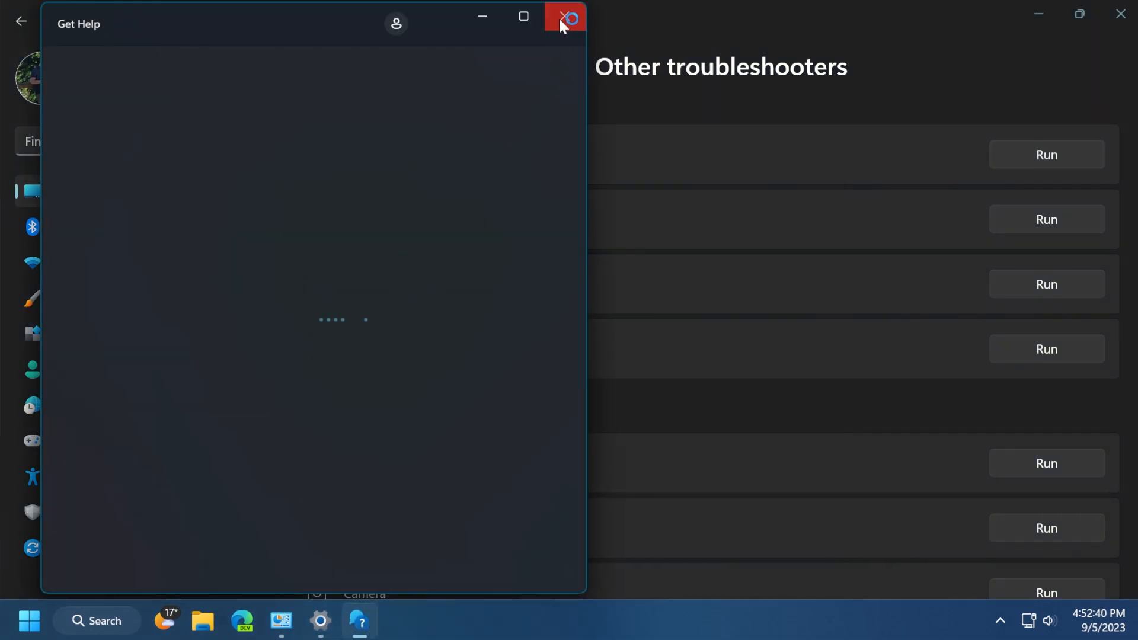
# - Close Get Help and scroll the list down to the Program Compatibility Troubleshooter
pyautogui.click(565, 16)
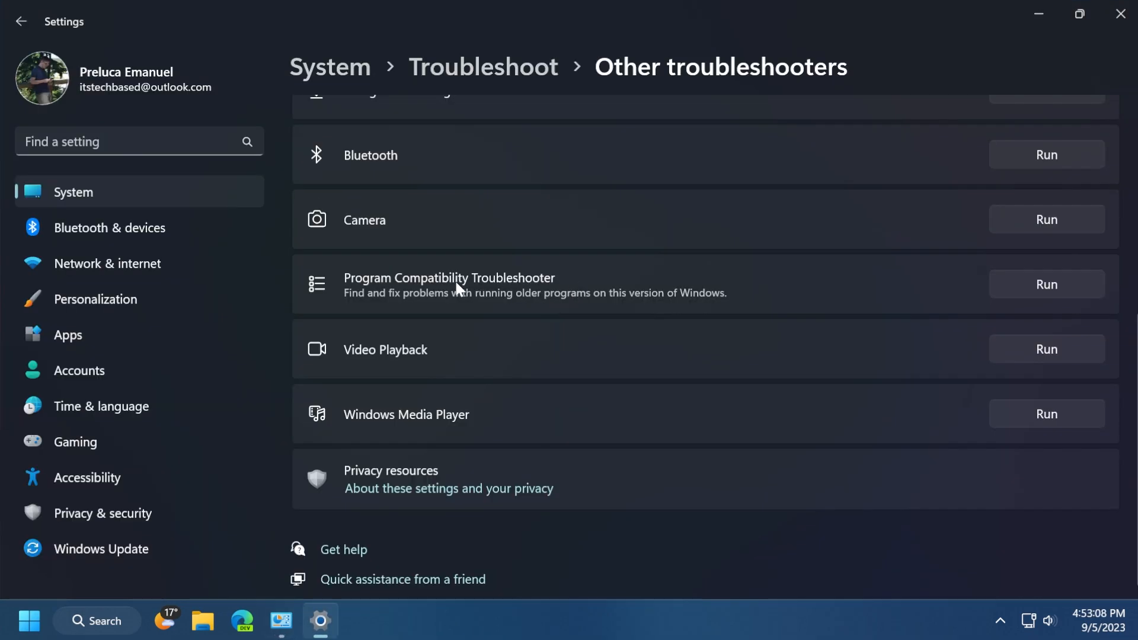
pyautogui.moveTo(536, 286)
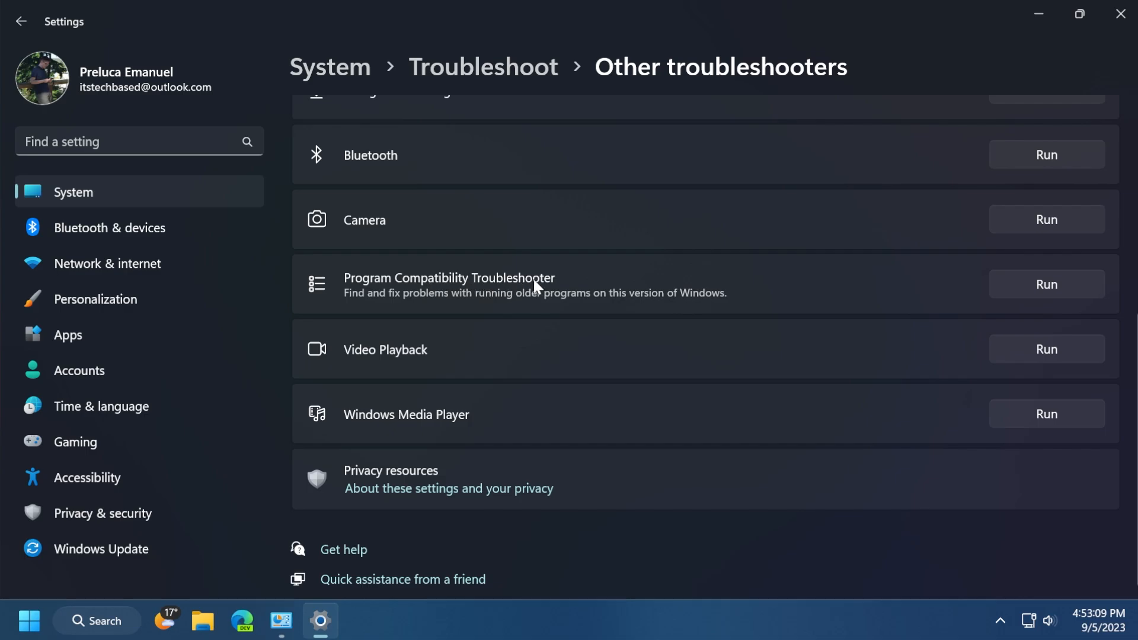
pyautogui.click(1045, 284)
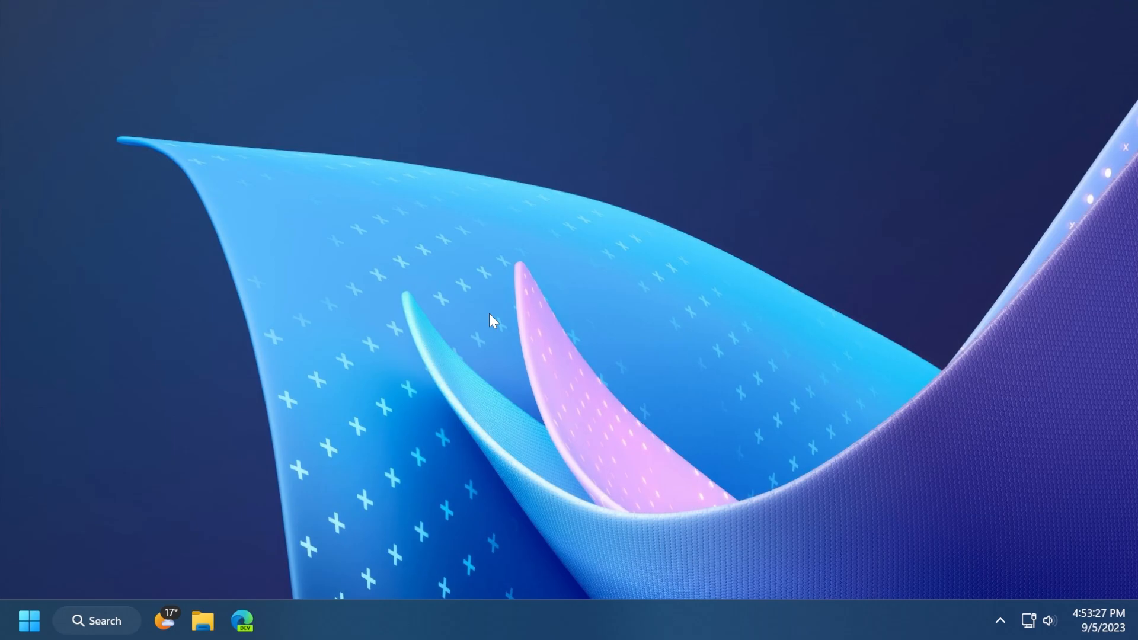
# - Search for 'cortana' and review the Cortana result's context-menu actions, then dismiss the menu
pyautogui.click(96, 621)
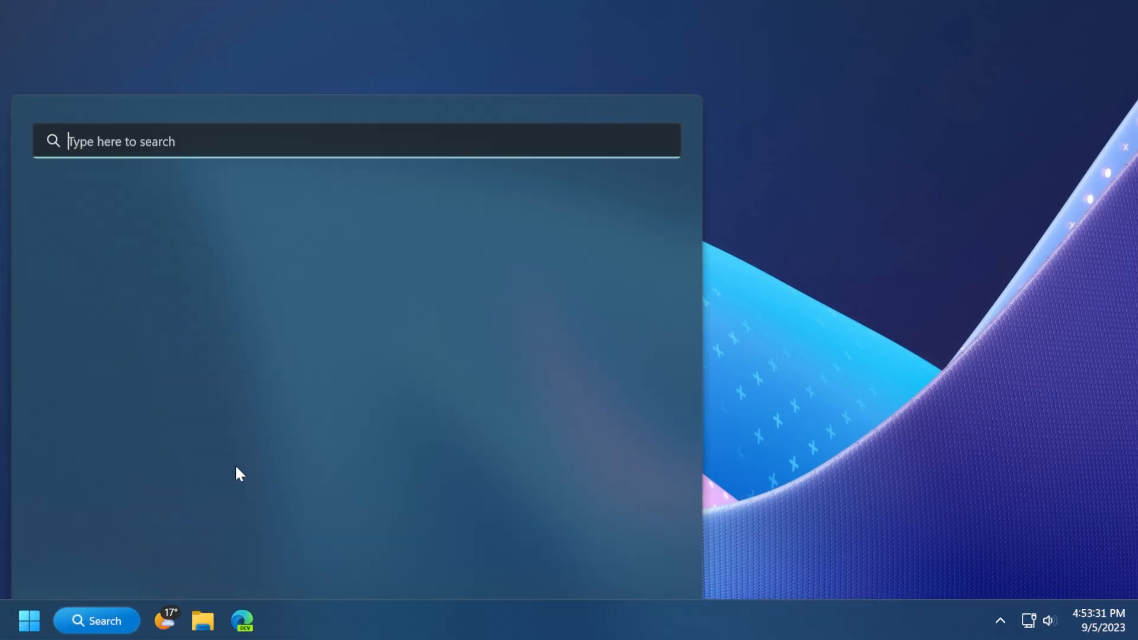
pyautogui.write('cortana')
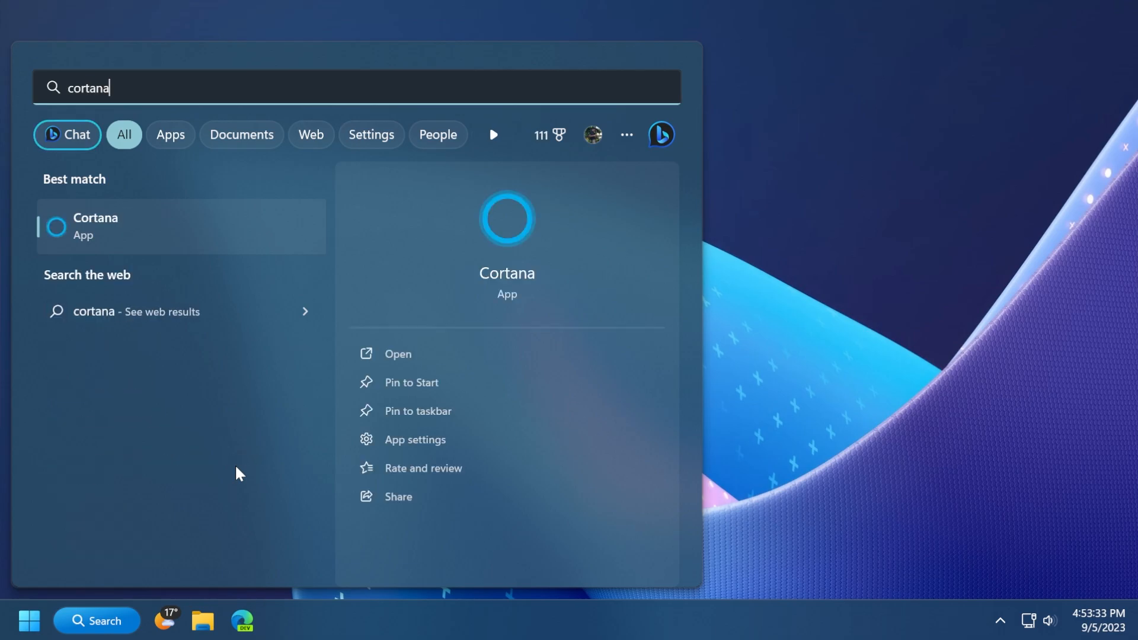
pyautogui.rightClick(94, 226)
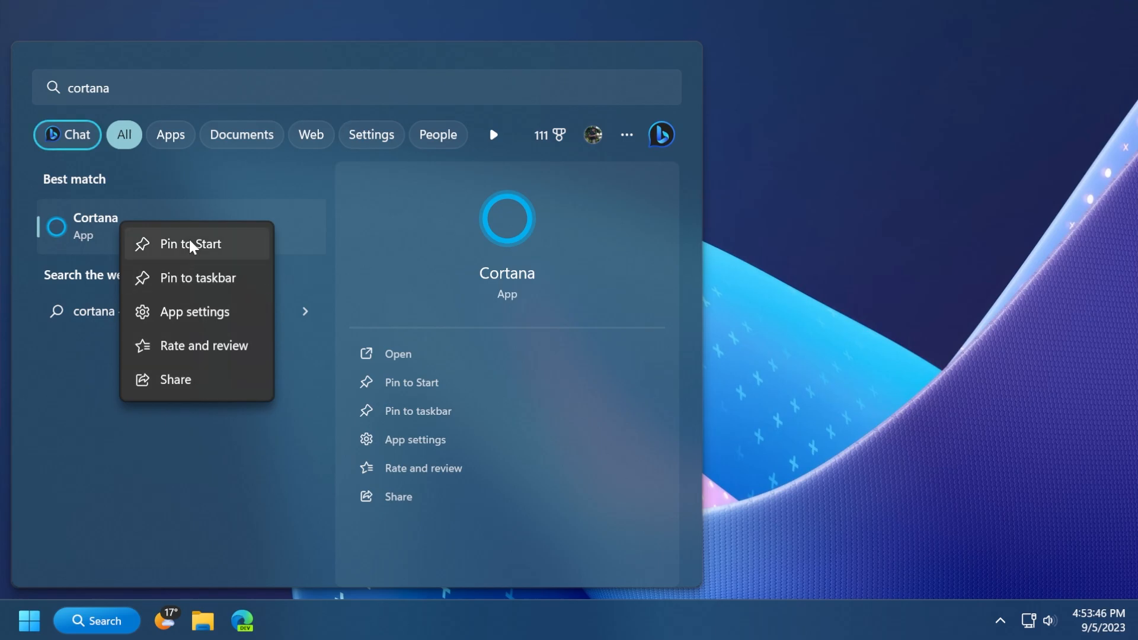
pyautogui.moveTo(179, 388)
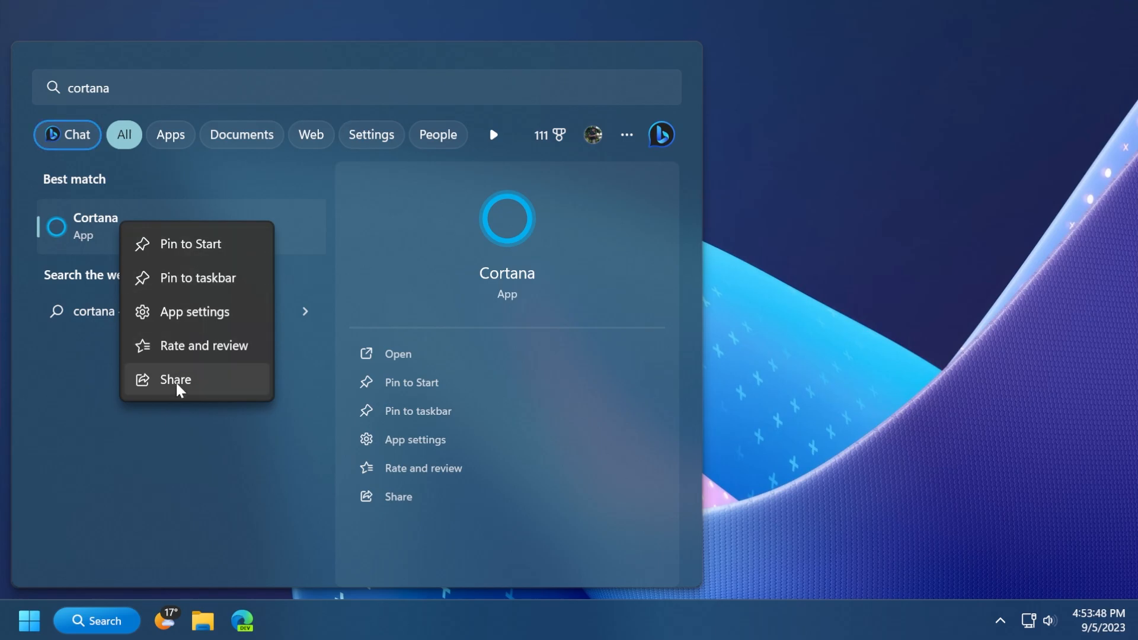
pyautogui.moveTo(763, 348)
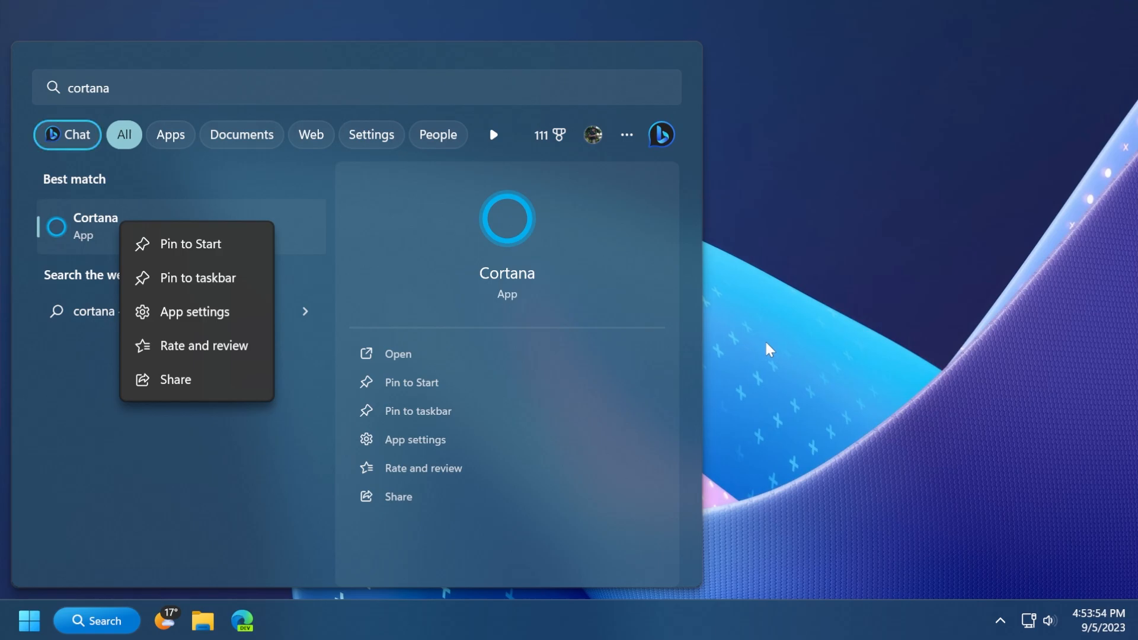
pyautogui.click(397, 353)
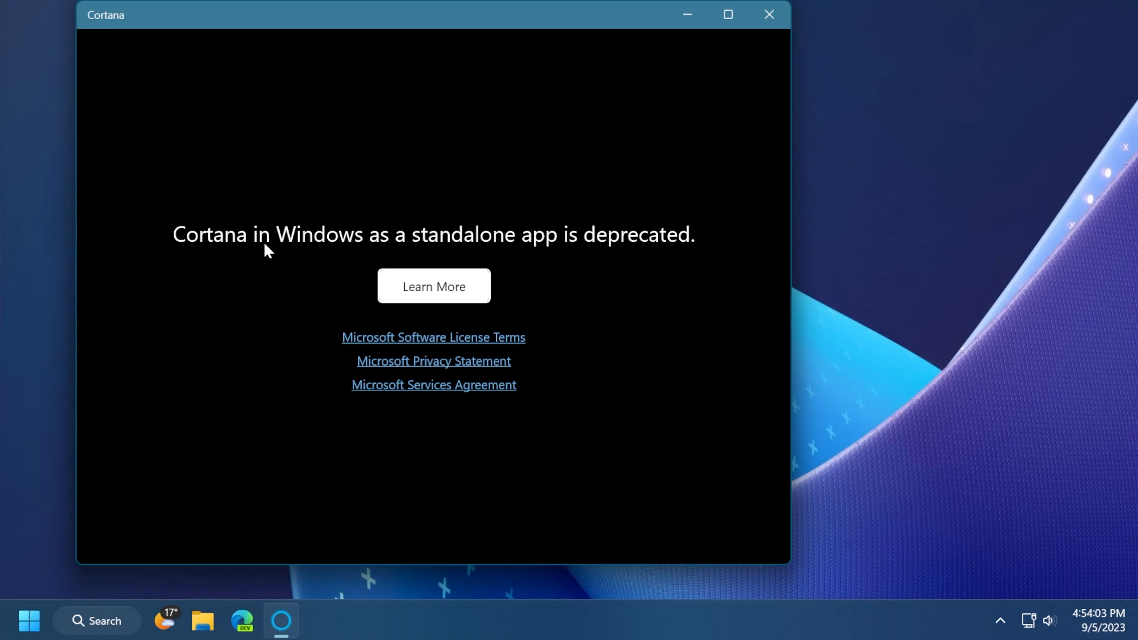
pyautogui.moveTo(669, 257)
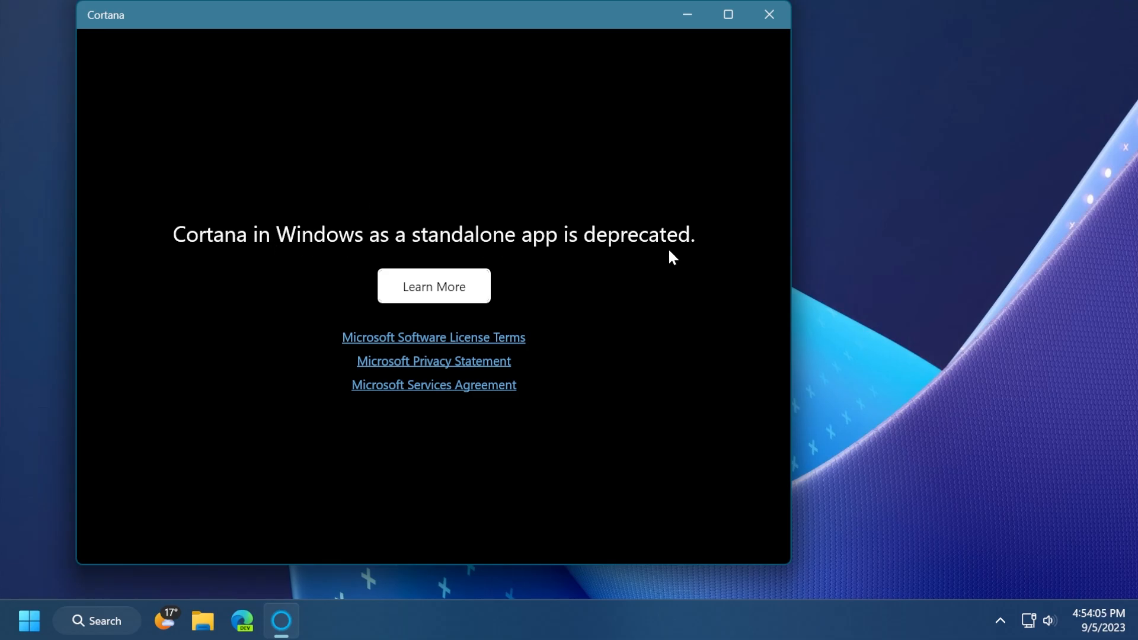
pyautogui.moveTo(586, 232)
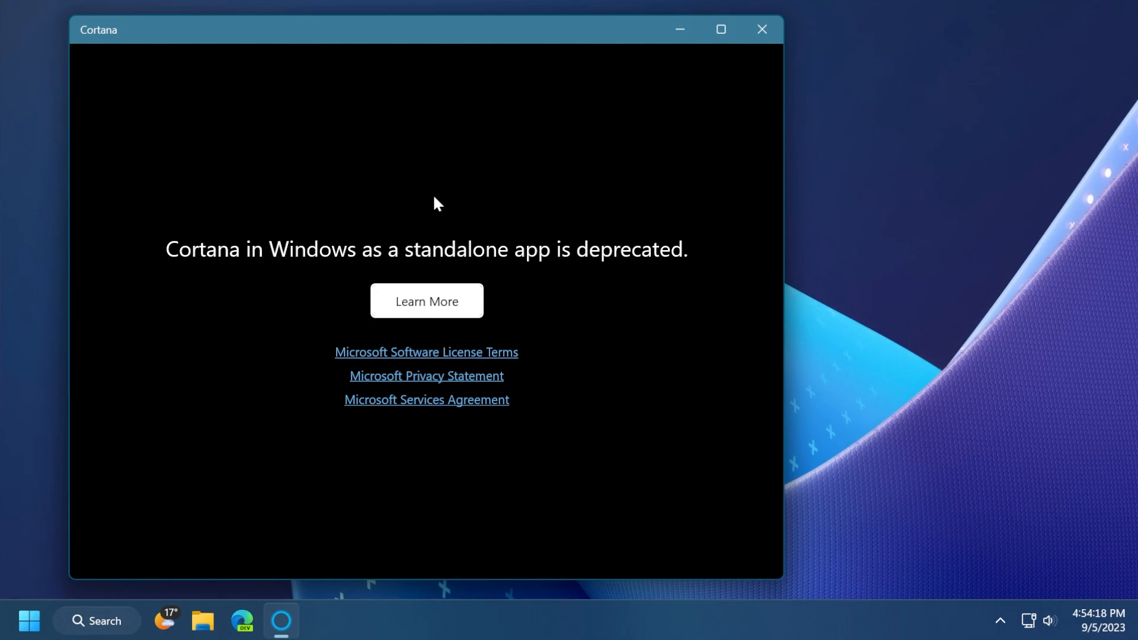
pyautogui.moveTo(454, 171)
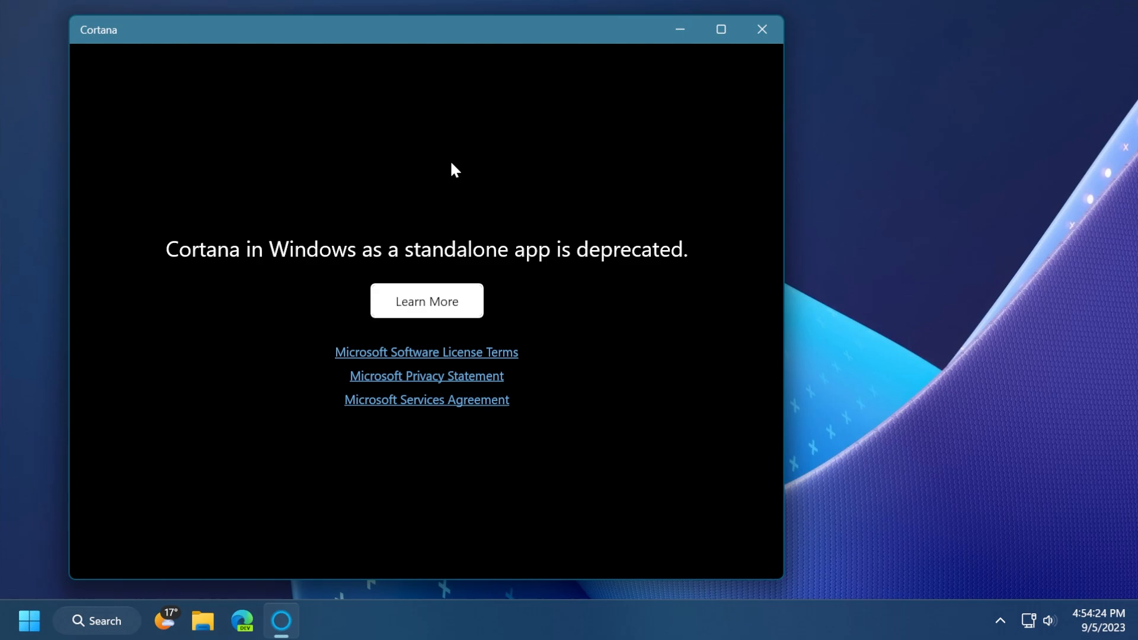
pyautogui.moveTo(762, 30)
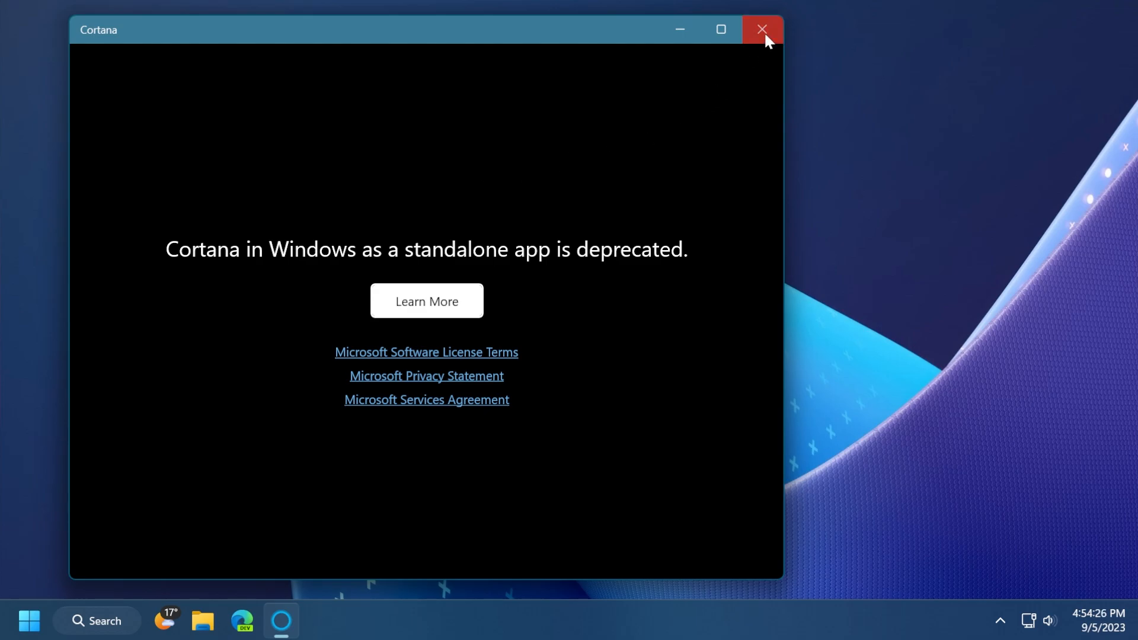
# - Close the Cortana deprecation window, leaving the empty desktop
pyautogui.click(760, 30)
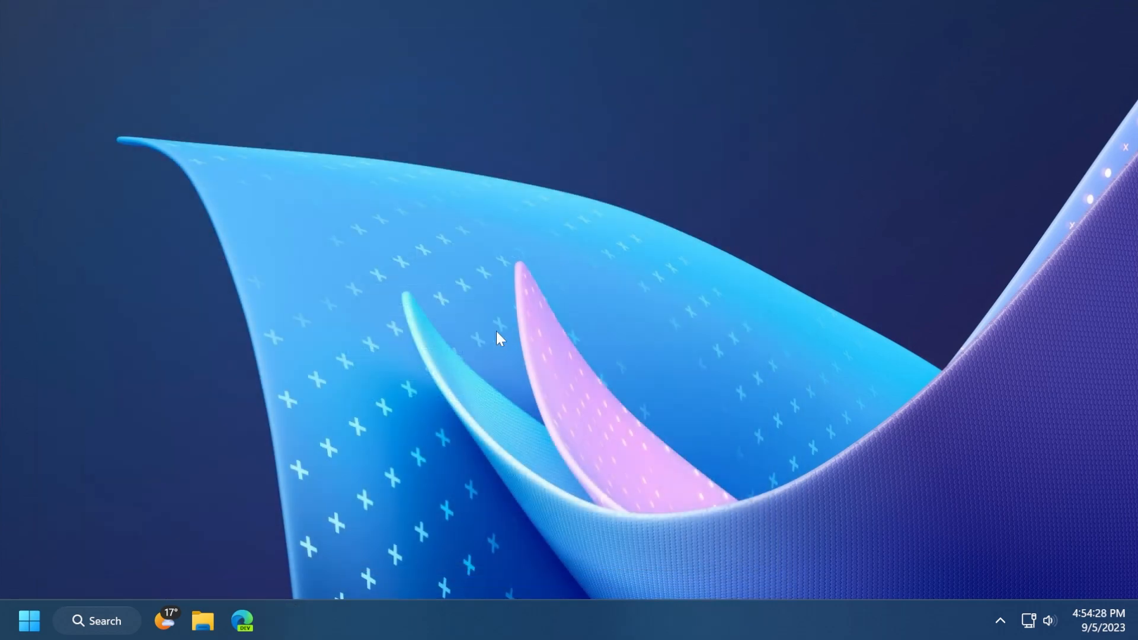
pyautogui.moveTo(494, 332)
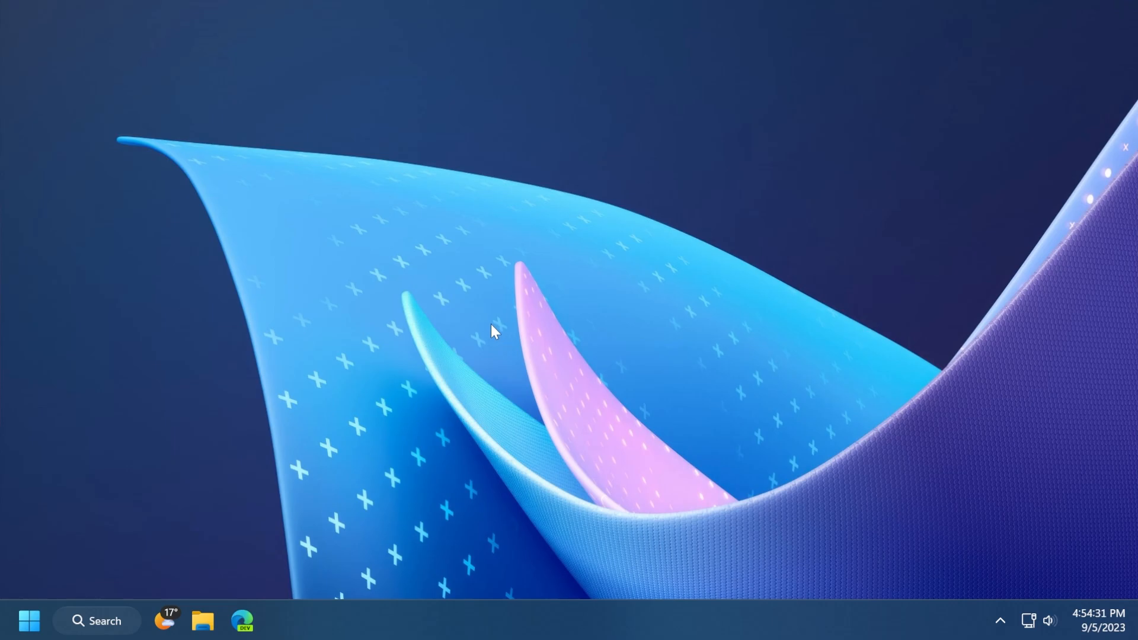
pyautogui.moveTo(487, 312)
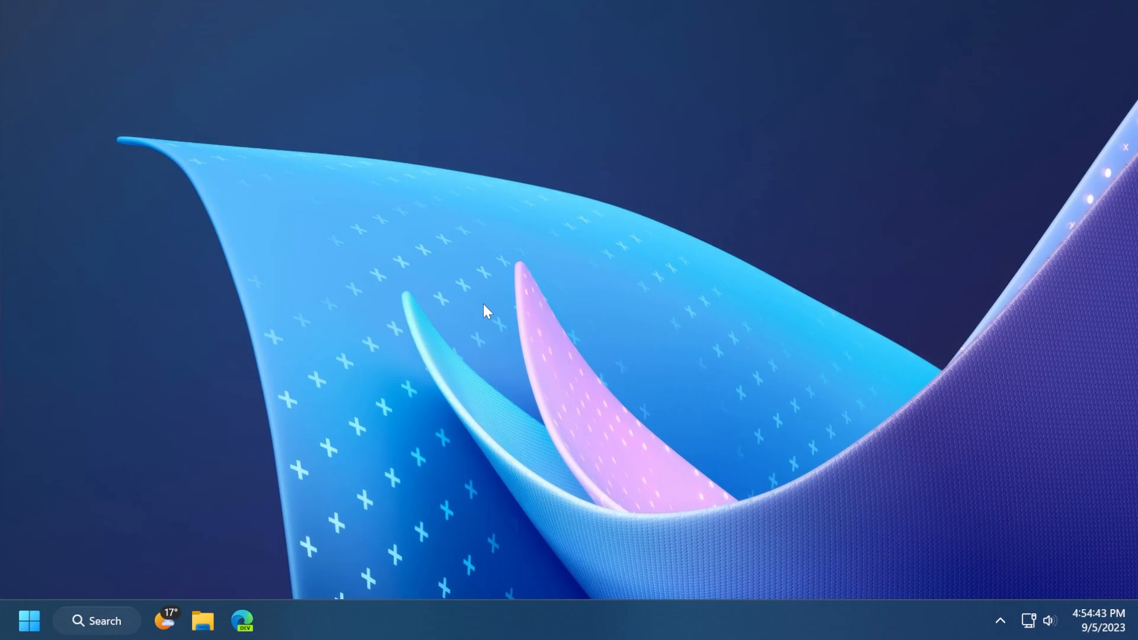
pyautogui.moveTo(503, 305)
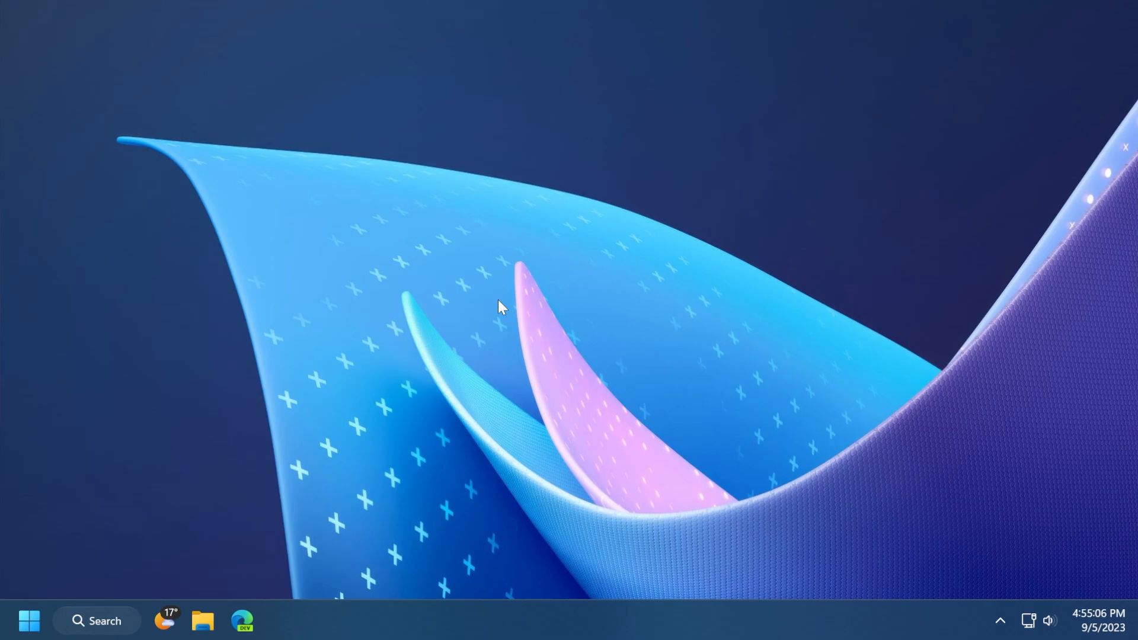
pyautogui.moveTo(488, 303)
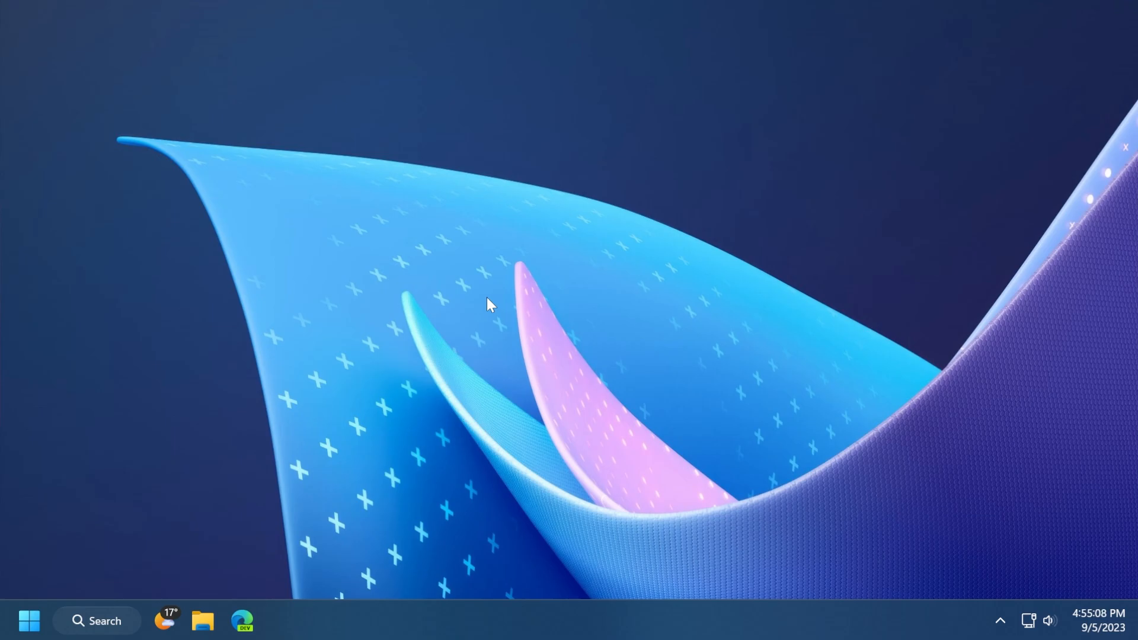
pyautogui.moveTo(457, 303)
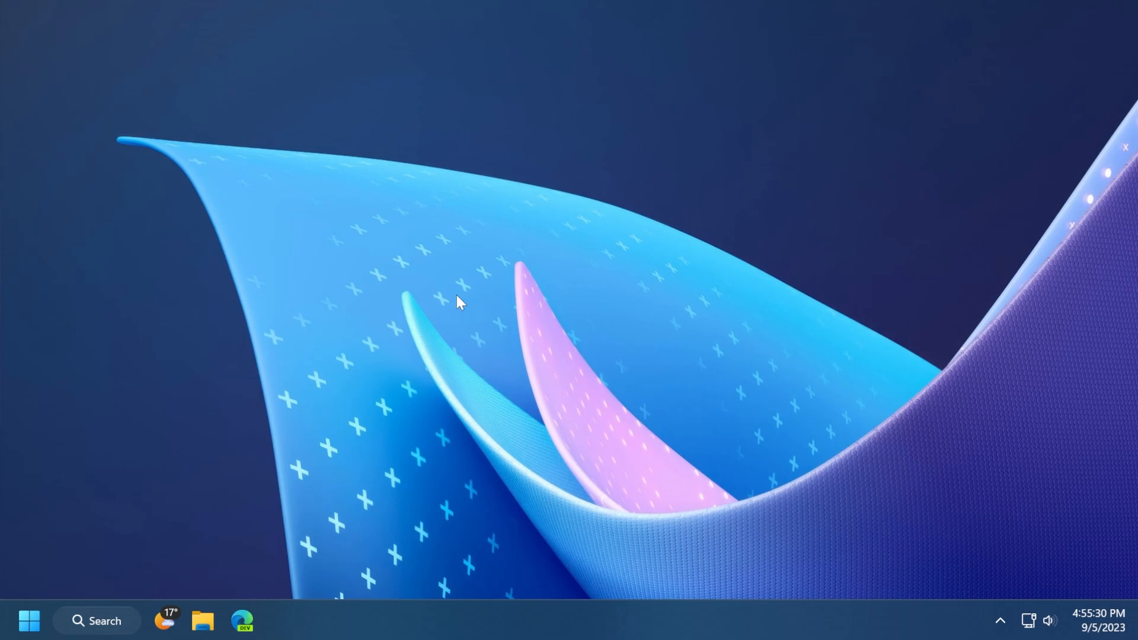
pyautogui.moveTo(464, 305)
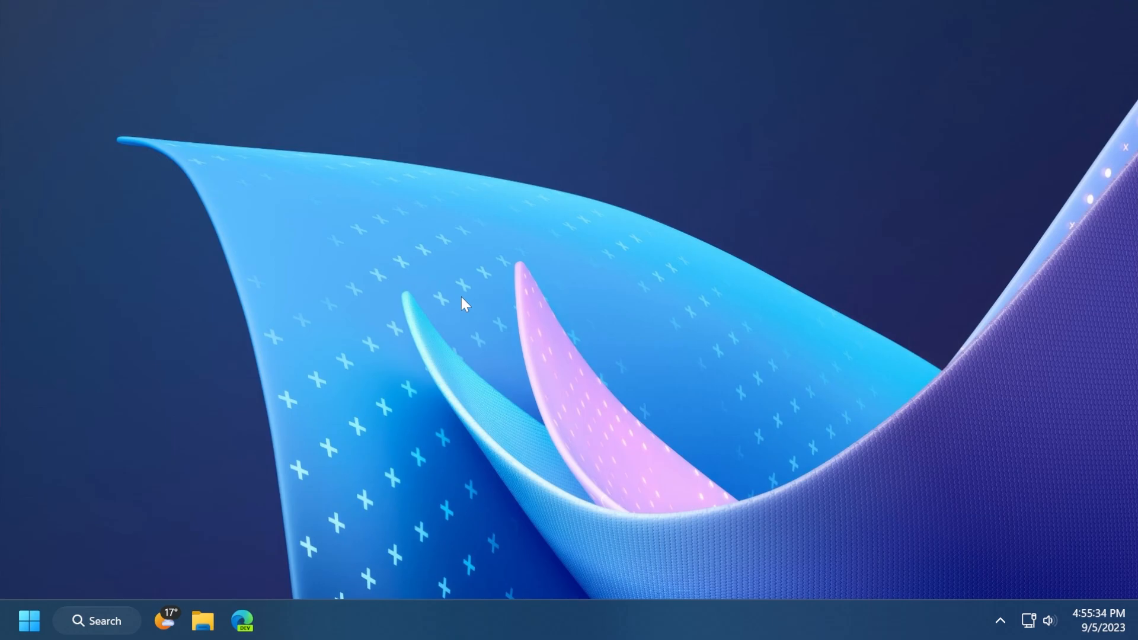
pyautogui.moveTo(484, 307)
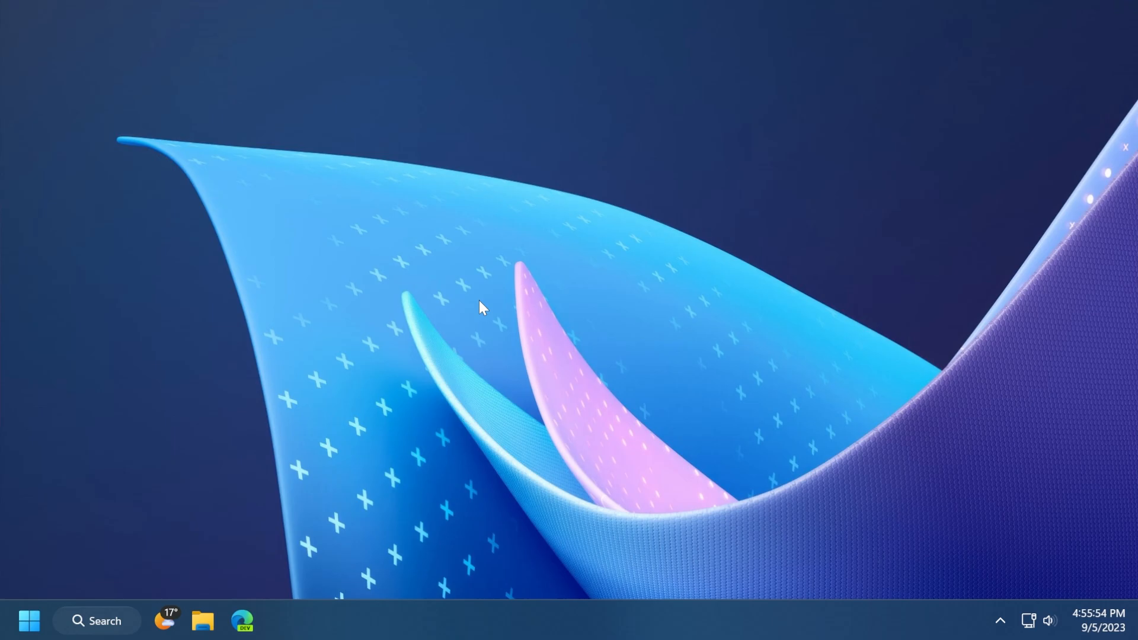
pyautogui.moveTo(486, 323)
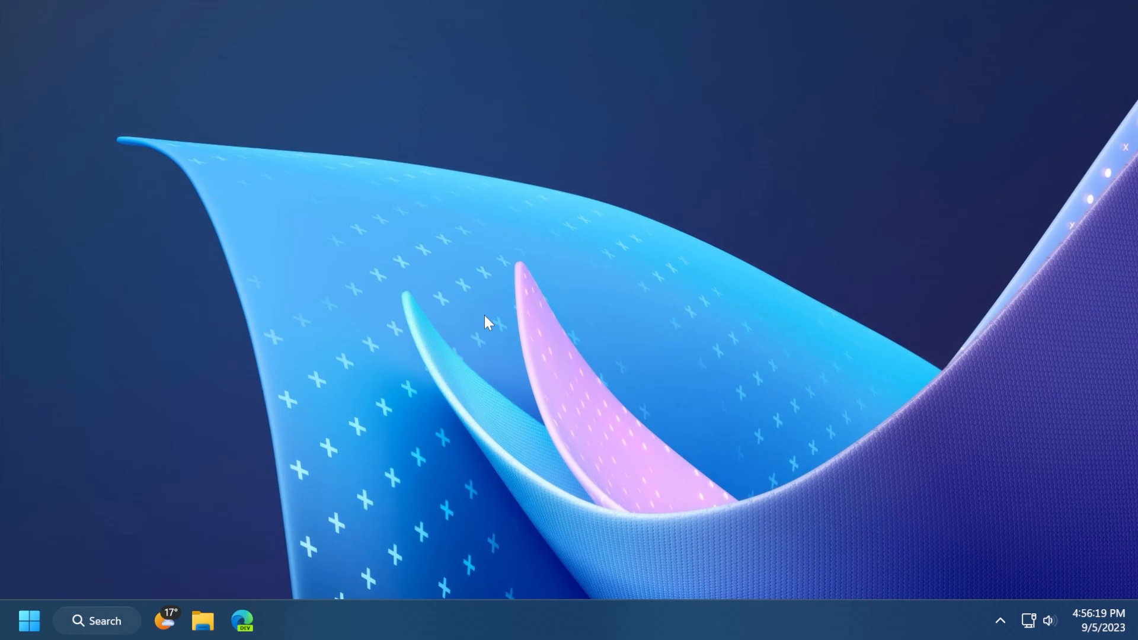
pyautogui.moveTo(530, 304)
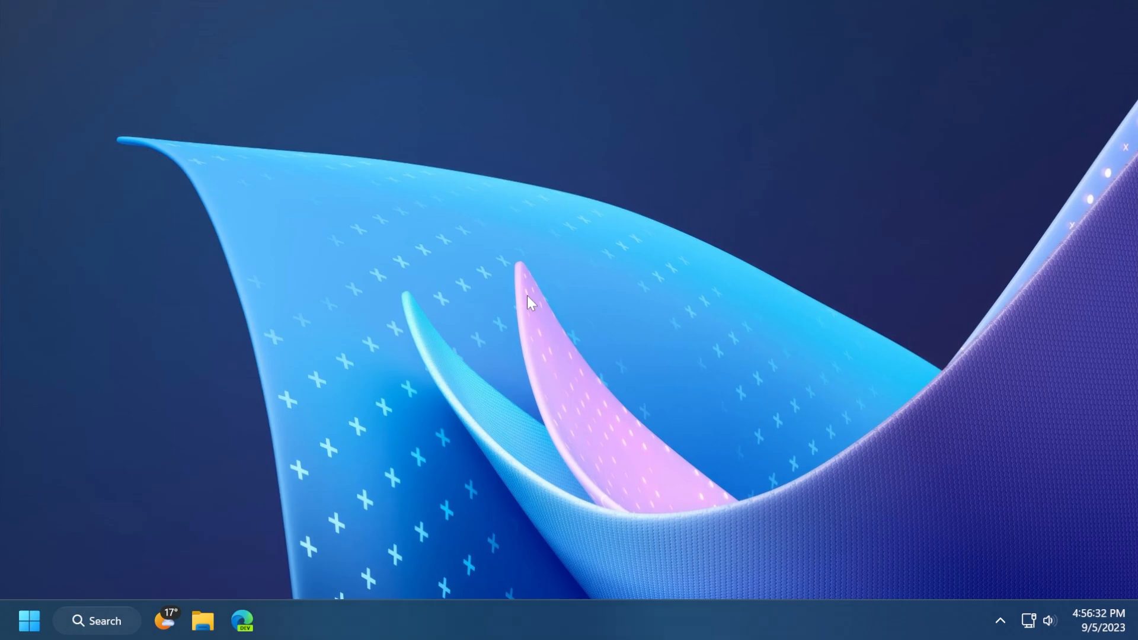
# - Search for 'word' to launch WordPad with a new blank document
pyautogui.write('word')
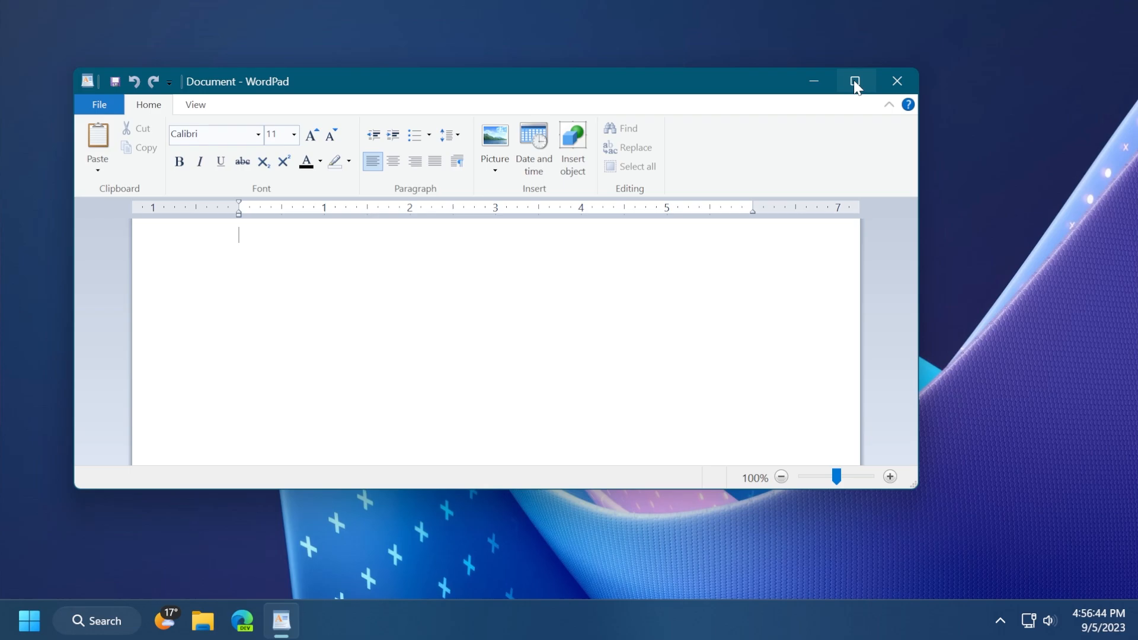
# - Maximize the WordPad window so the blank document fills the screen
pyautogui.click(854, 80)
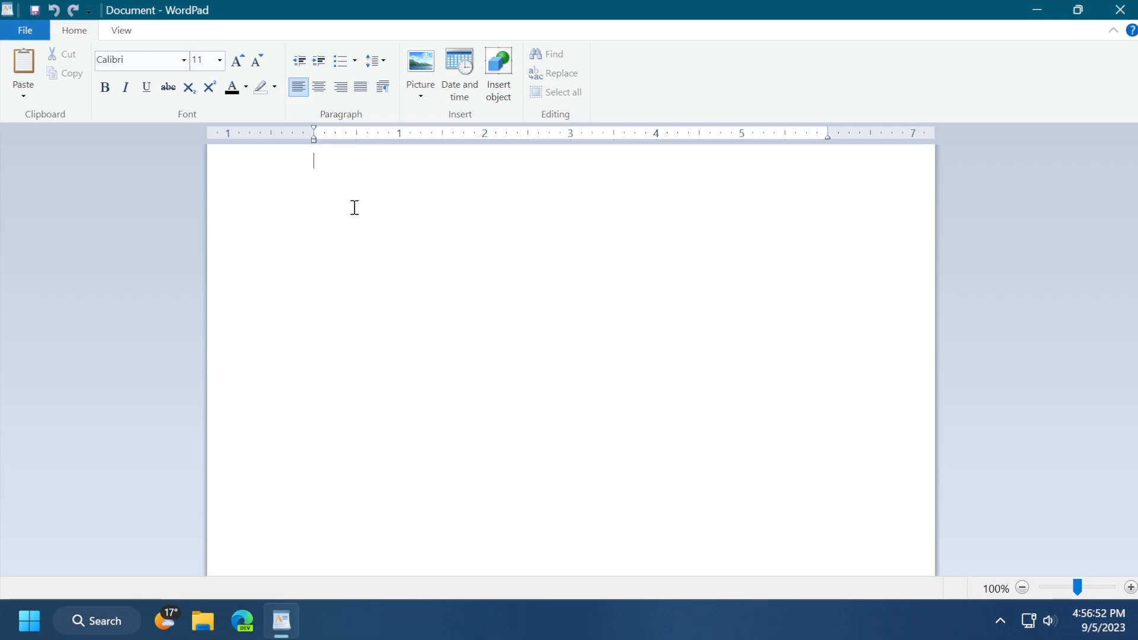
pyautogui.moveTo(655, 77)
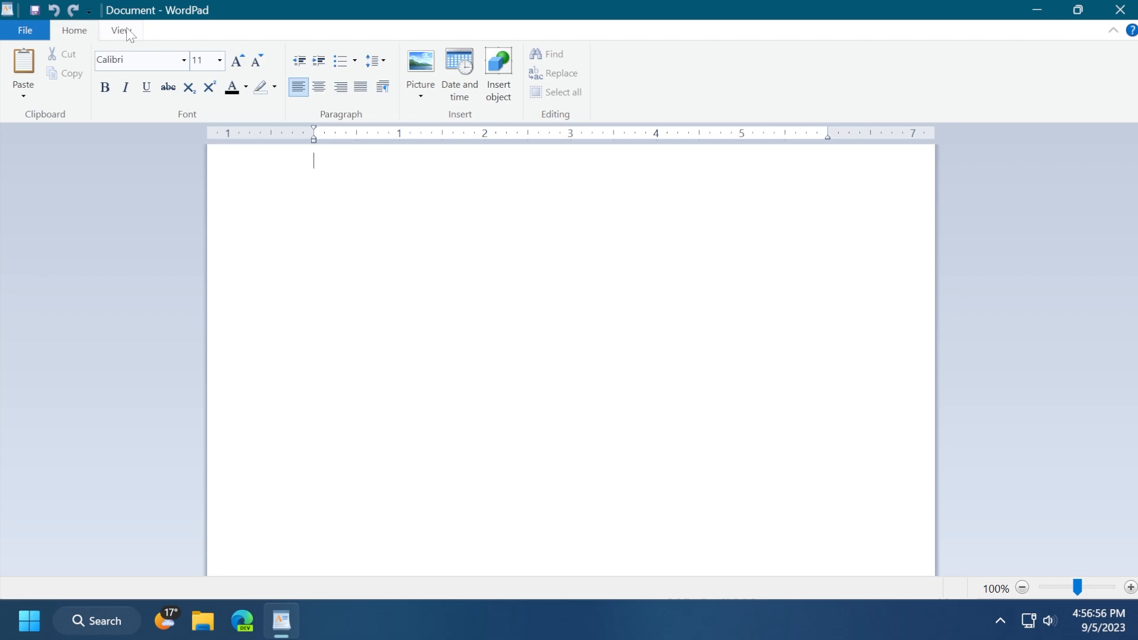
pyautogui.moveTo(140, 28)
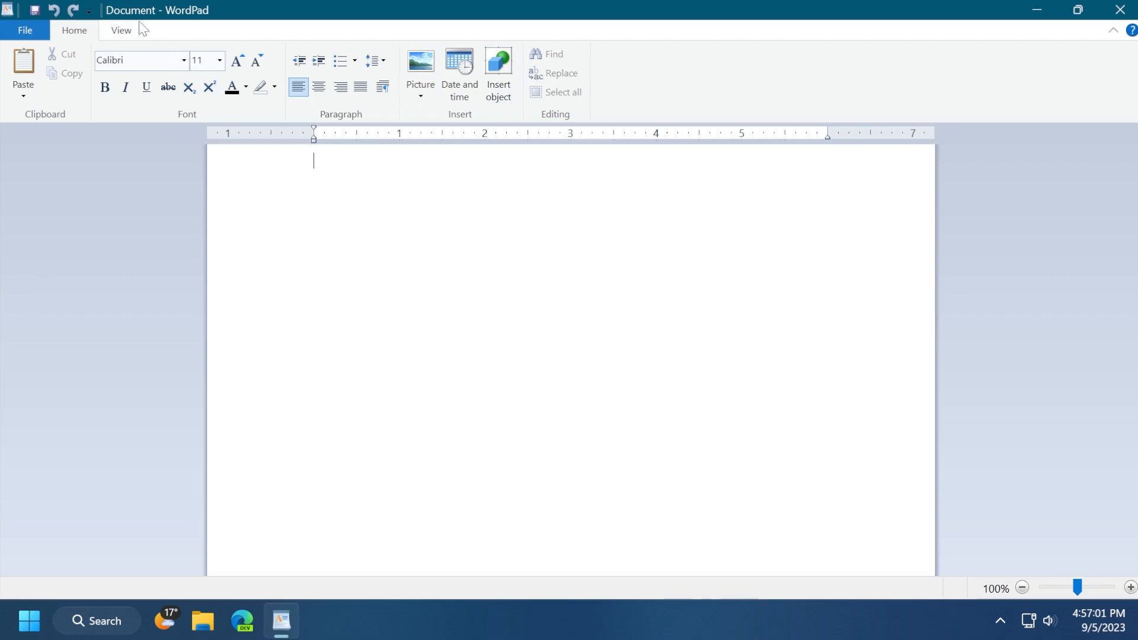
pyautogui.moveTo(347, 161)
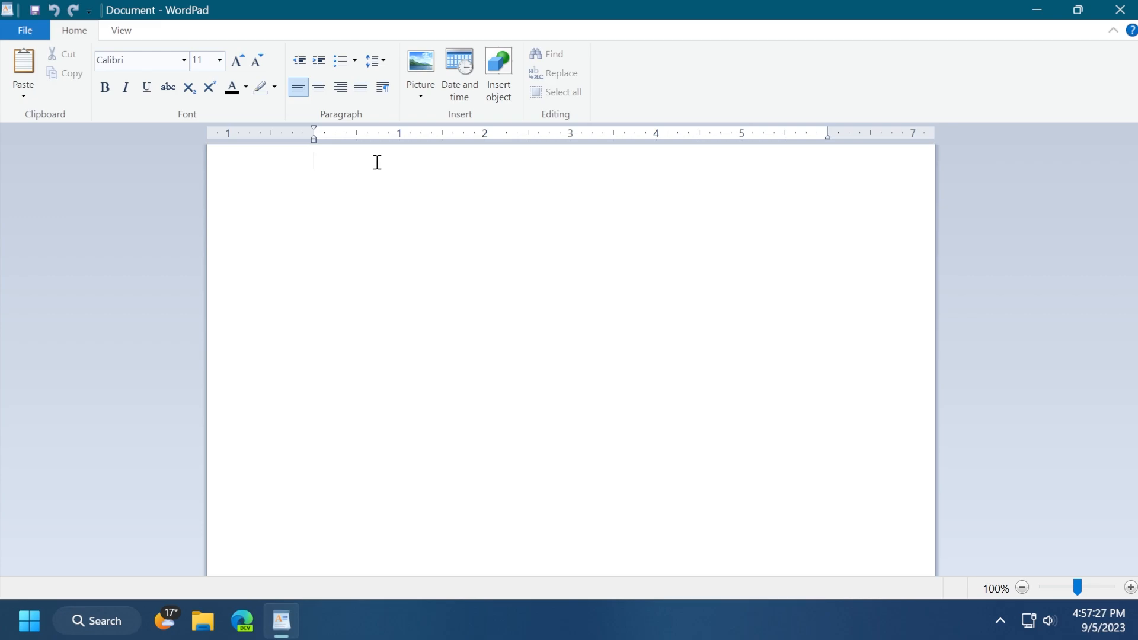
pyautogui.moveTo(514, 142)
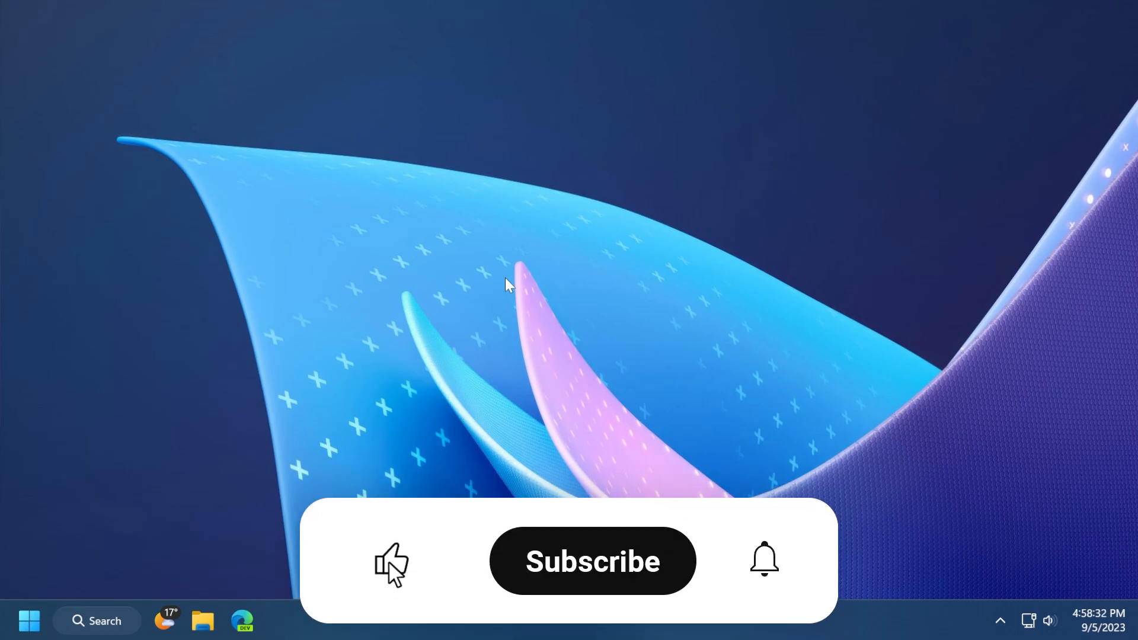
pyautogui.click(592, 561)
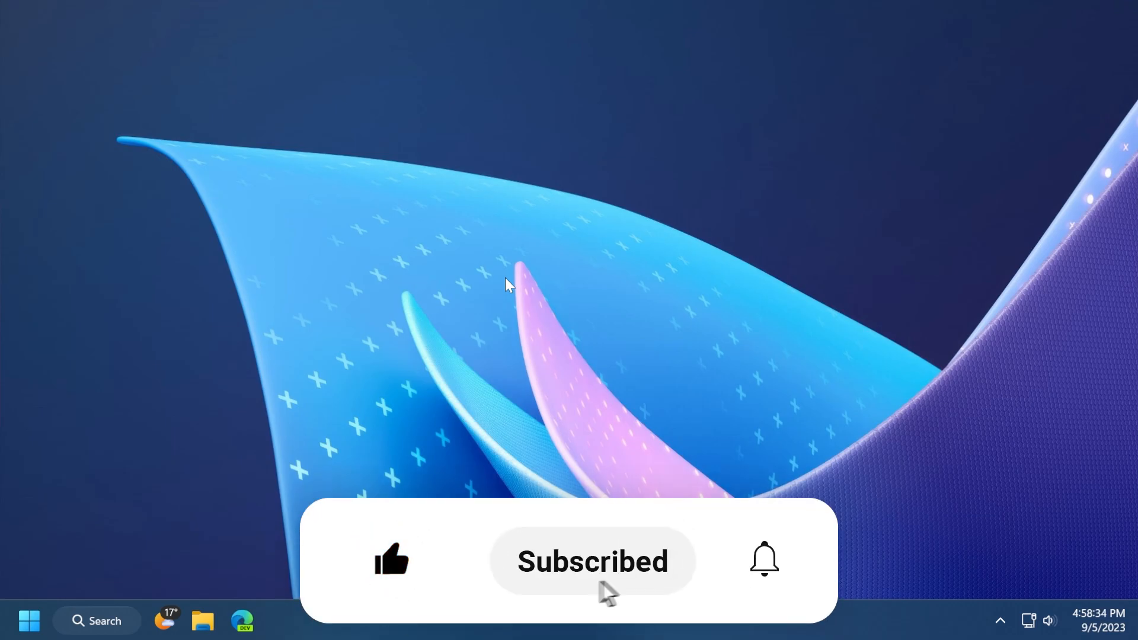